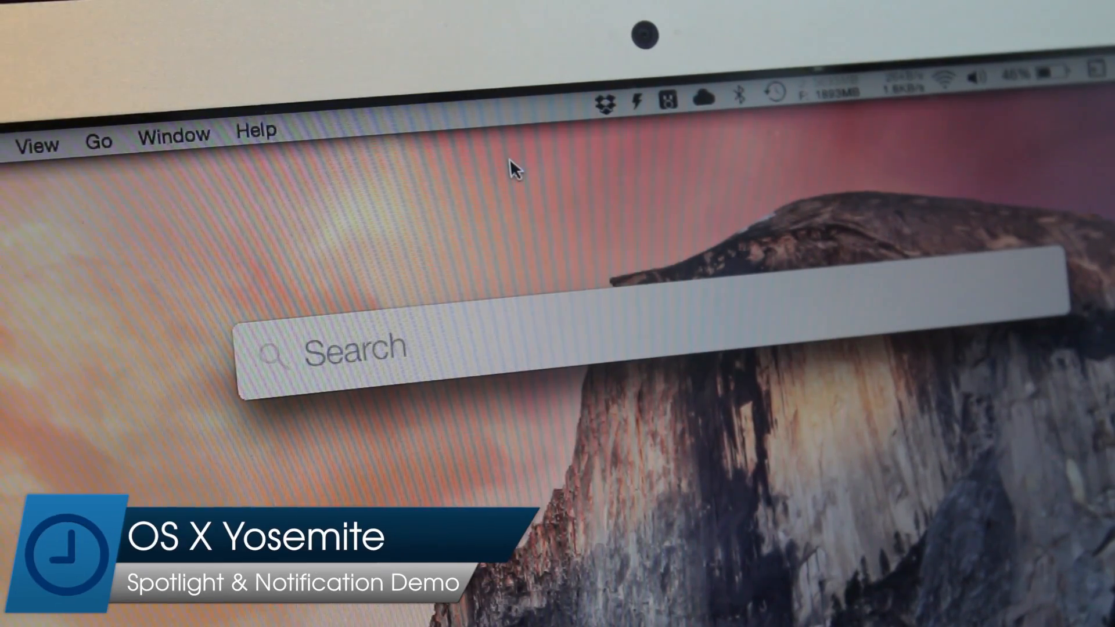
Open Notification Center and bring up the Today widgets view.
type("app")
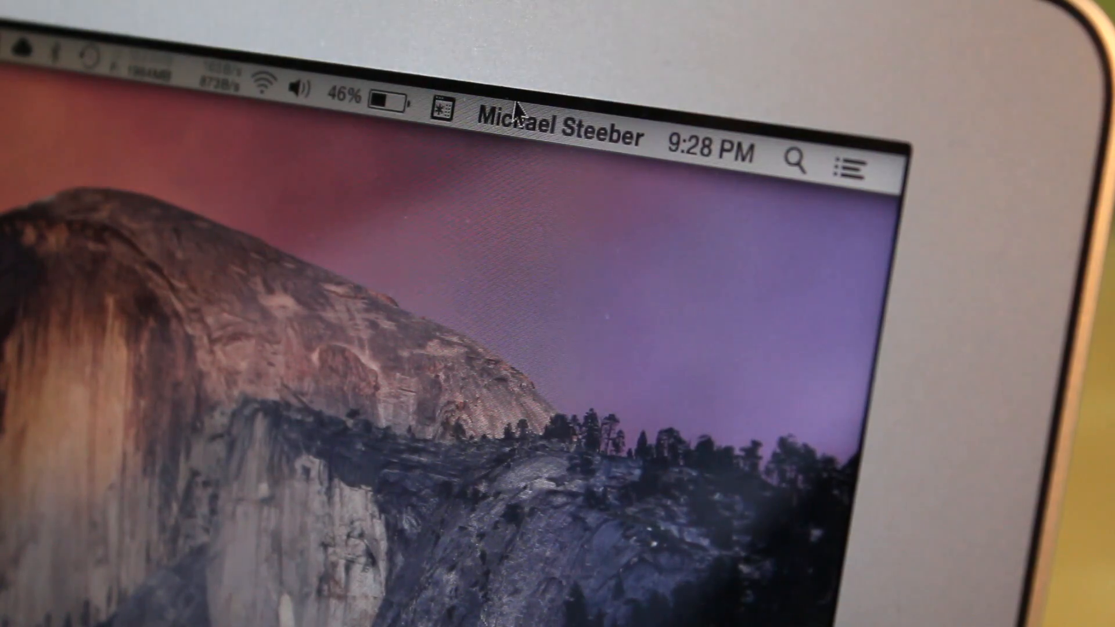
left_click(854, 168)
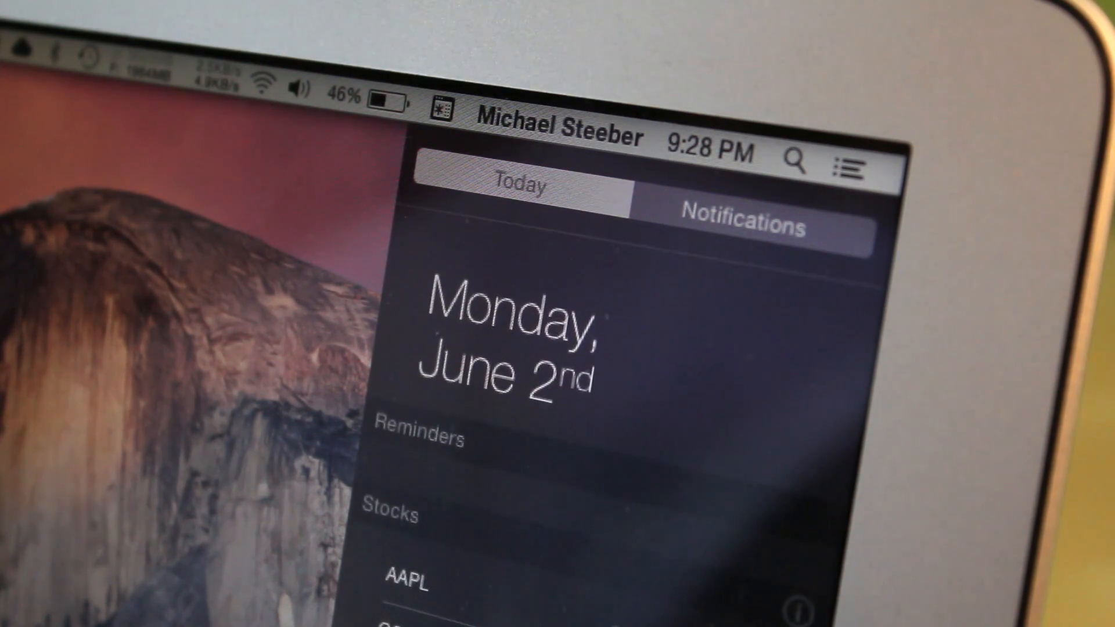
left_click(742, 225)
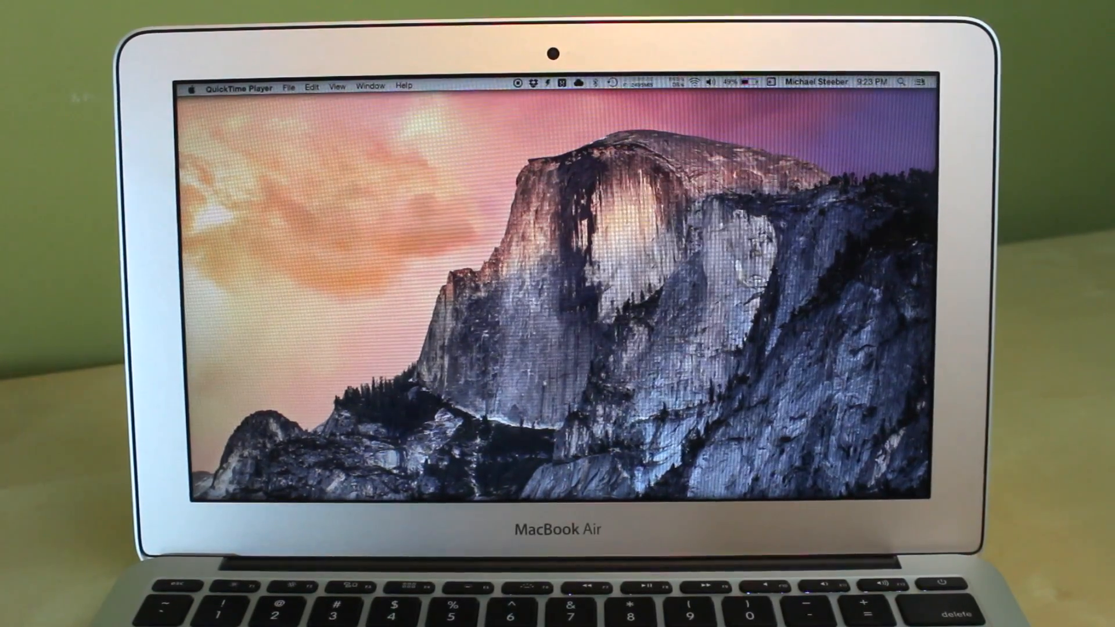
left_click(919, 81)
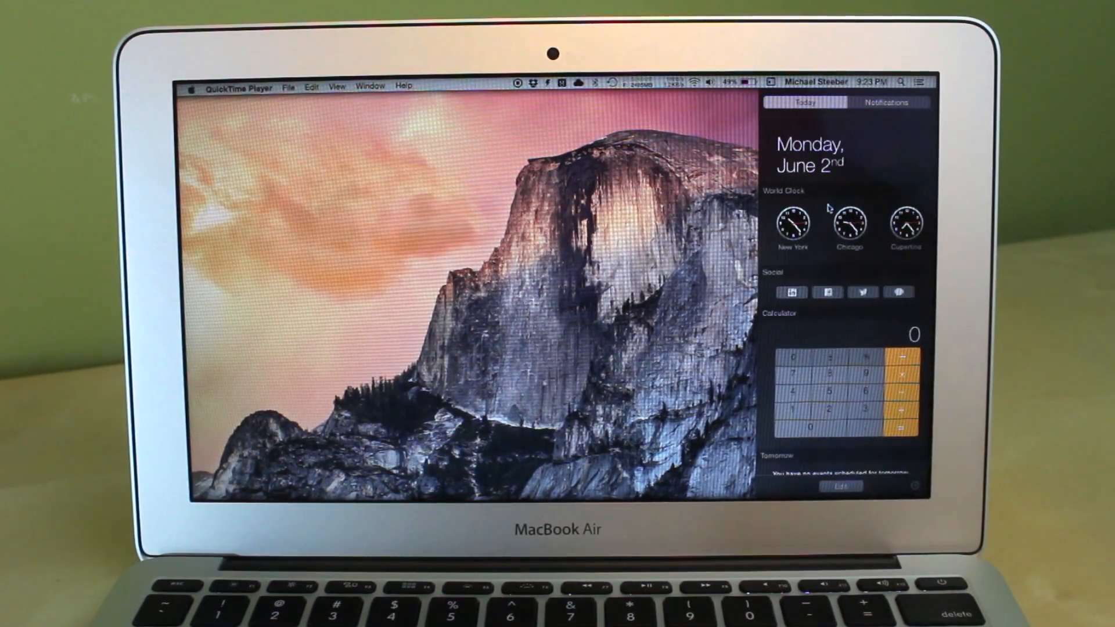
left_click(886, 102)
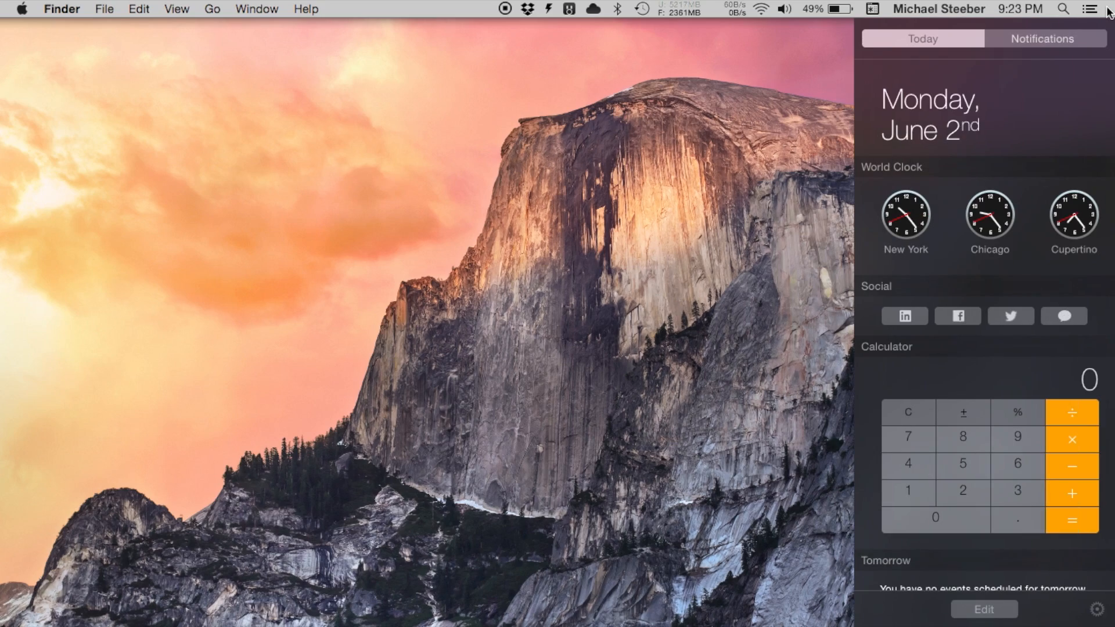
mouse_move(976, 330)
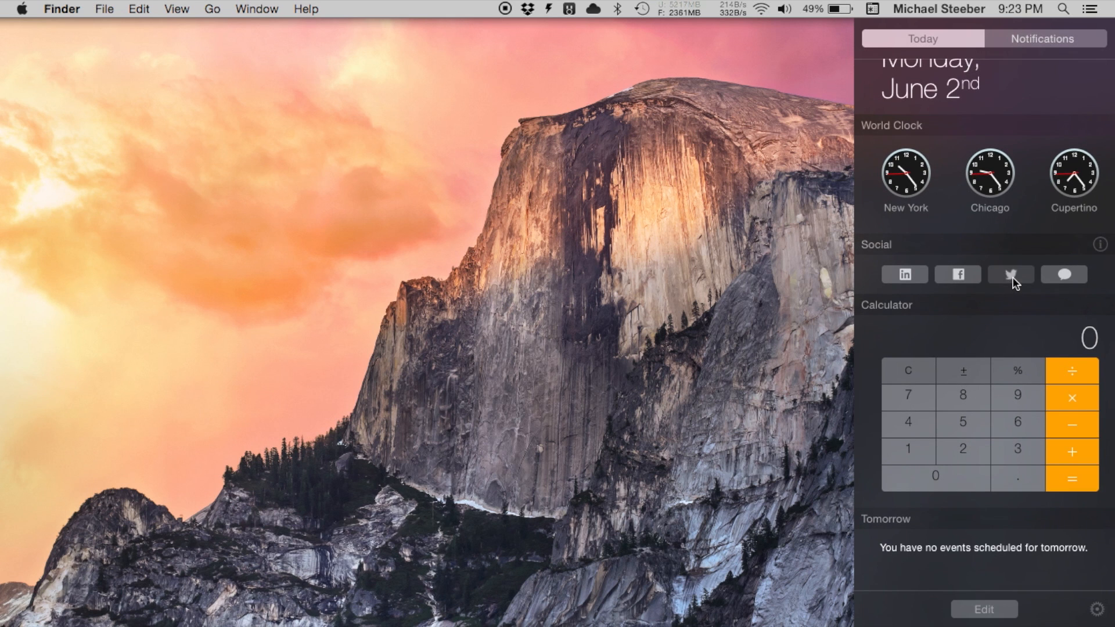
Start and cancel a tweet from the Social widget, then enter 4 on the calculator.
left_click(1009, 273)
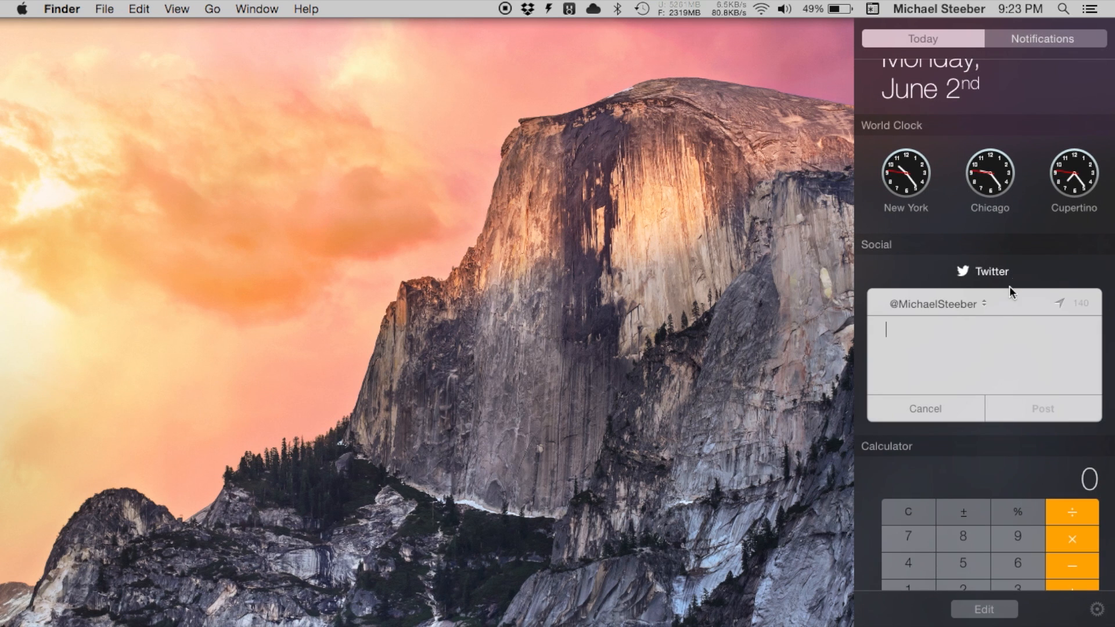
left_click(925, 408)
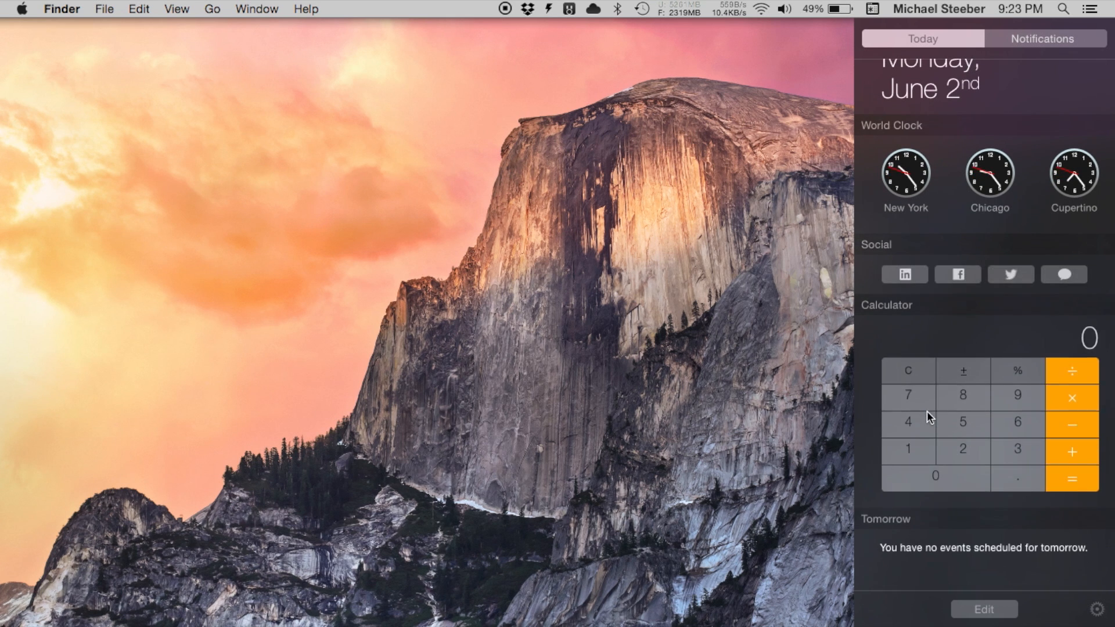
left_click(907, 421)
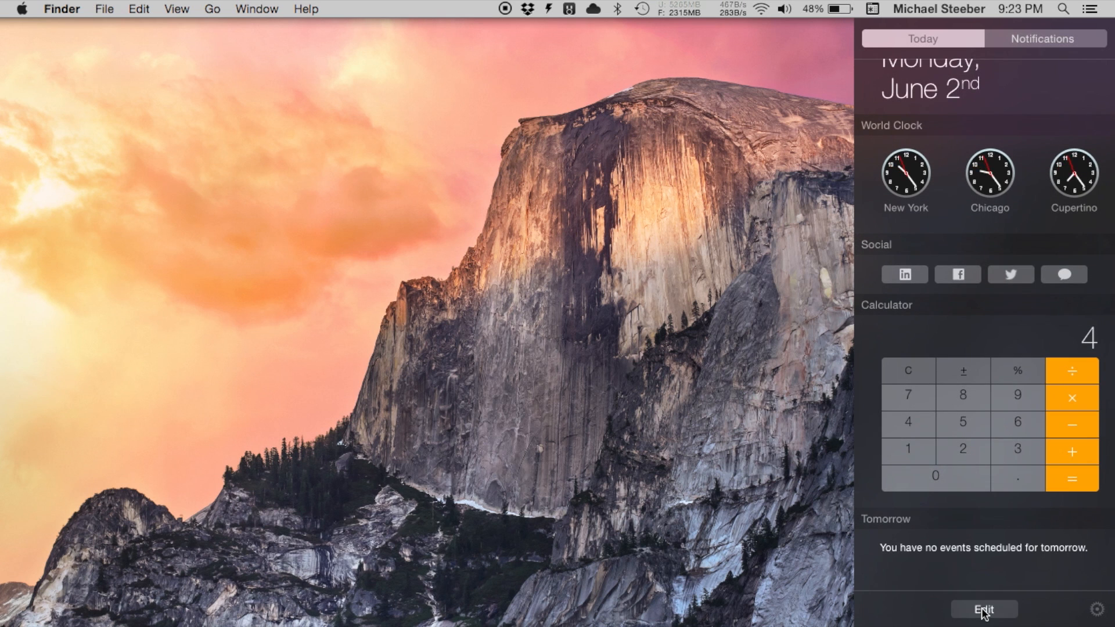
Enter Today edit mode and add the Reminders and Stocks widgets.
left_click(982, 609)
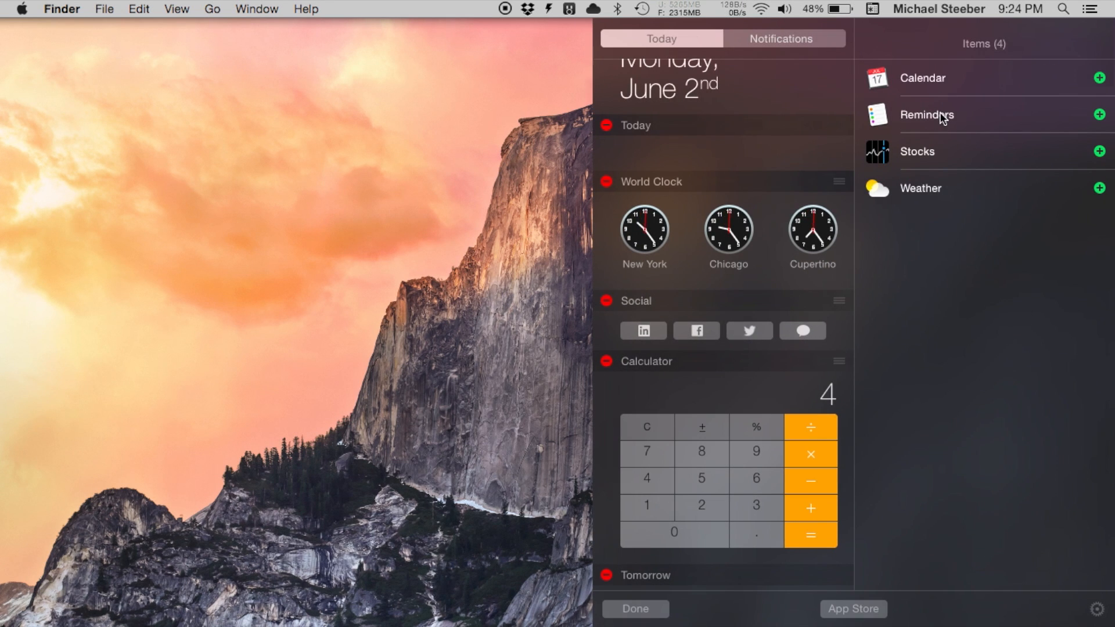
left_click(1098, 114)
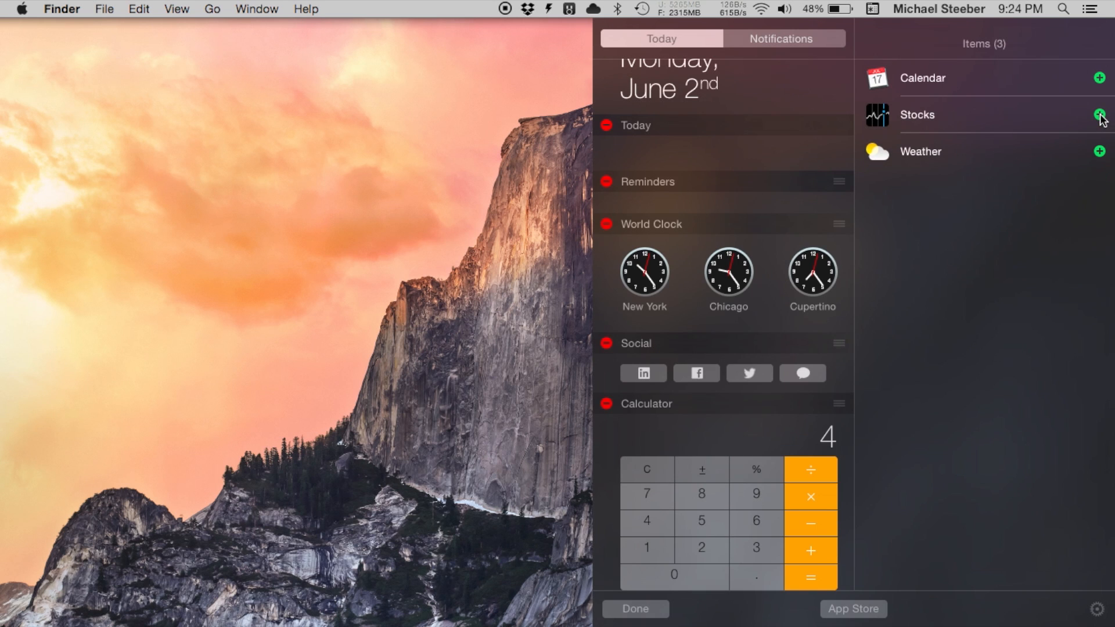
left_click(1098, 115)
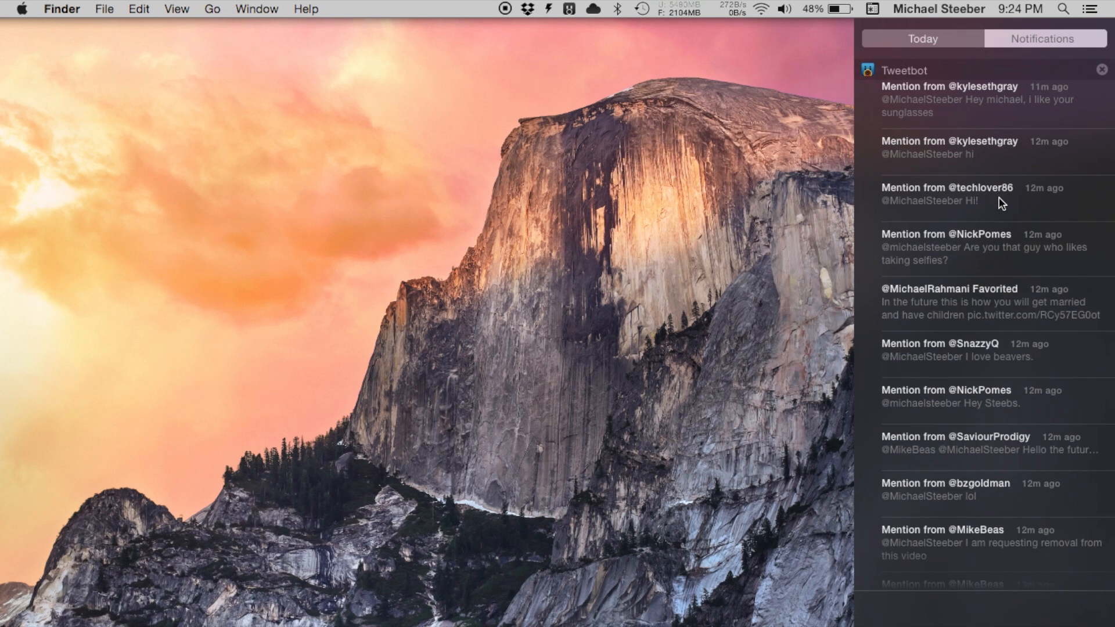
Scroll through the Tweetbot mention notifications.
scroll("down", 3)
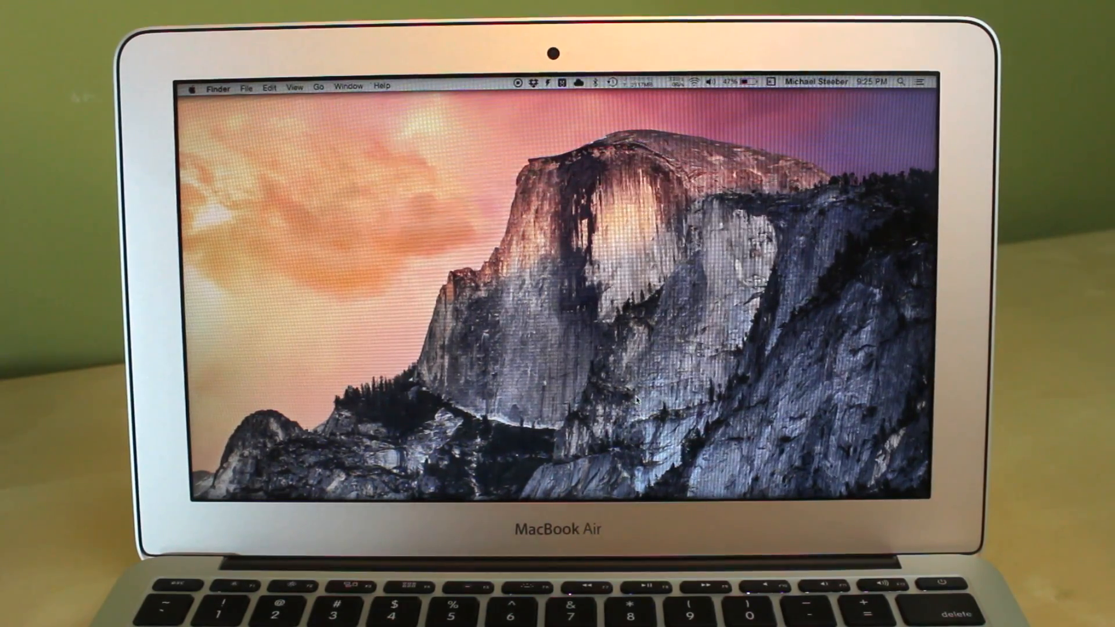
Open, dismiss and reopen Spotlight, then type a test query and clear it.
left_click(901, 82)
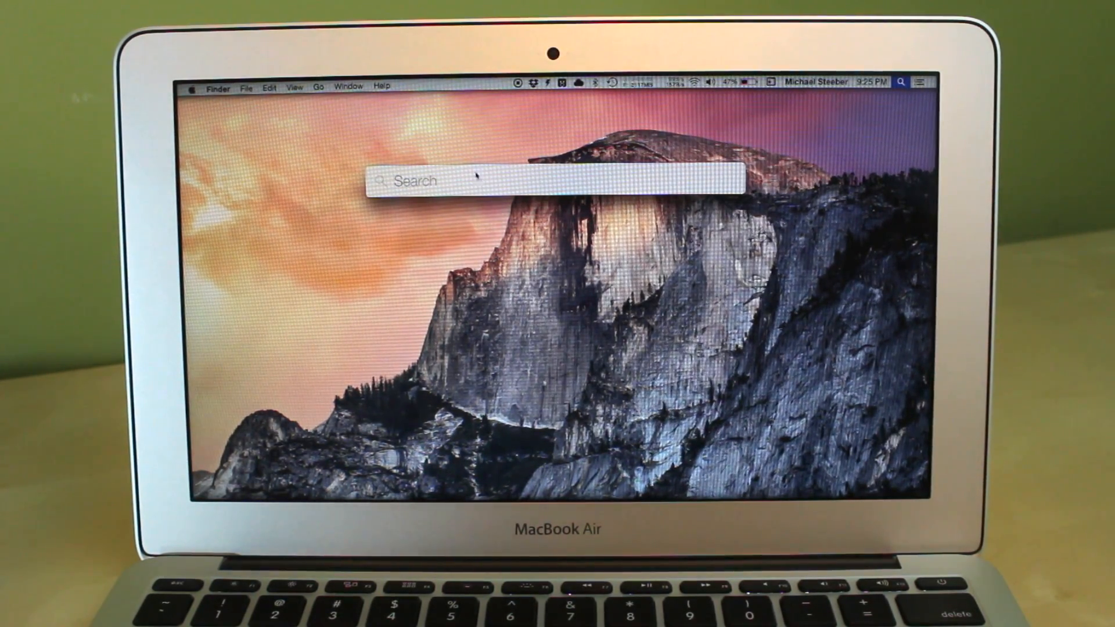
key("escape")
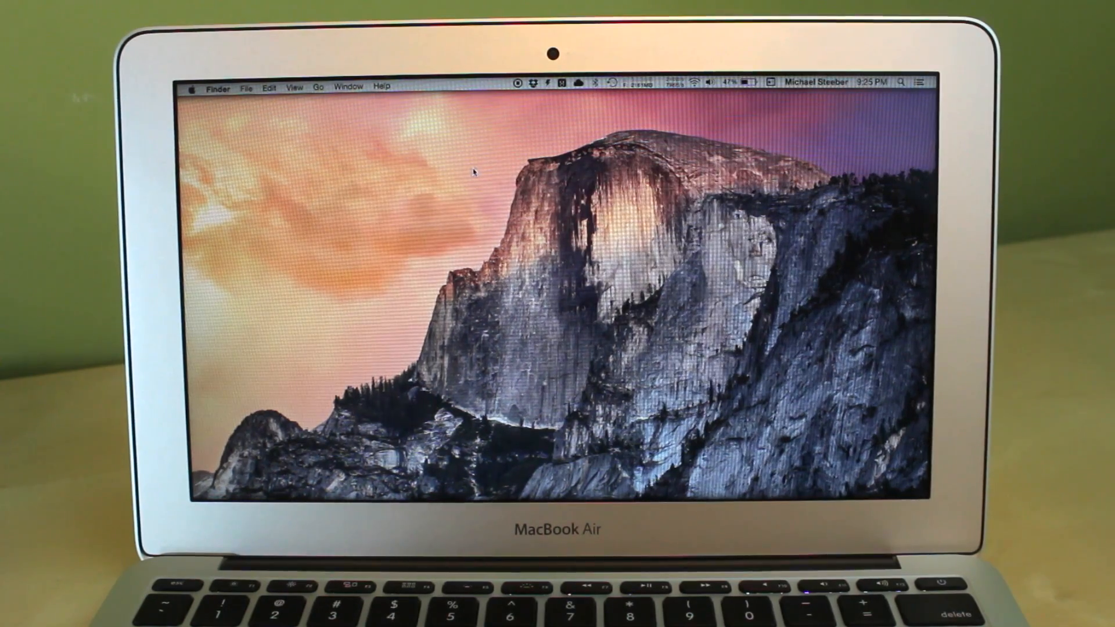
left_click(901, 82)
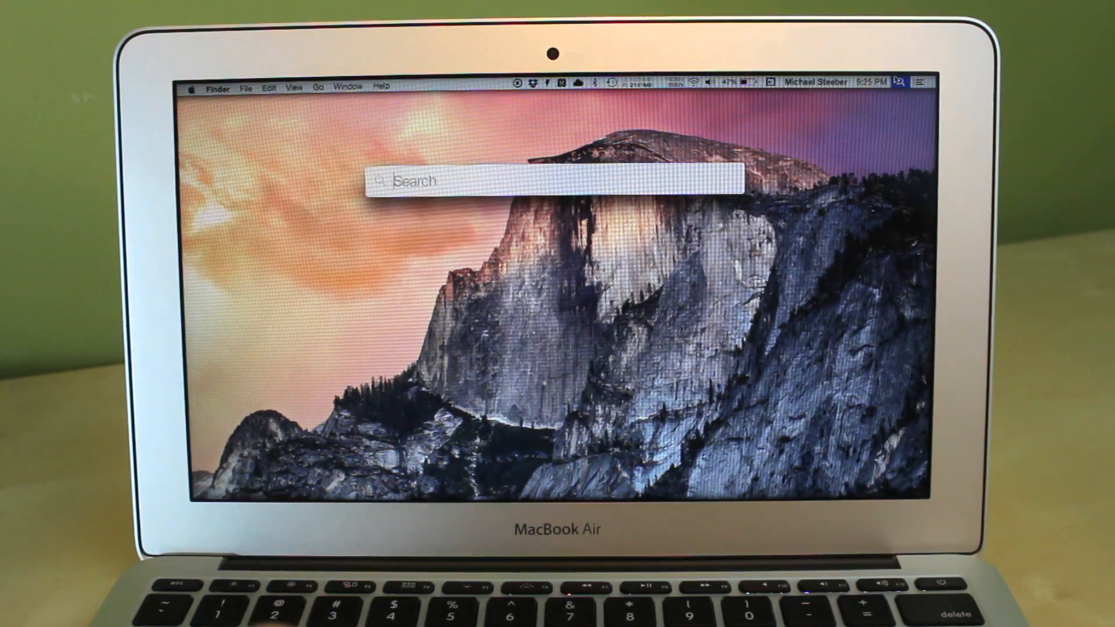
type("a")
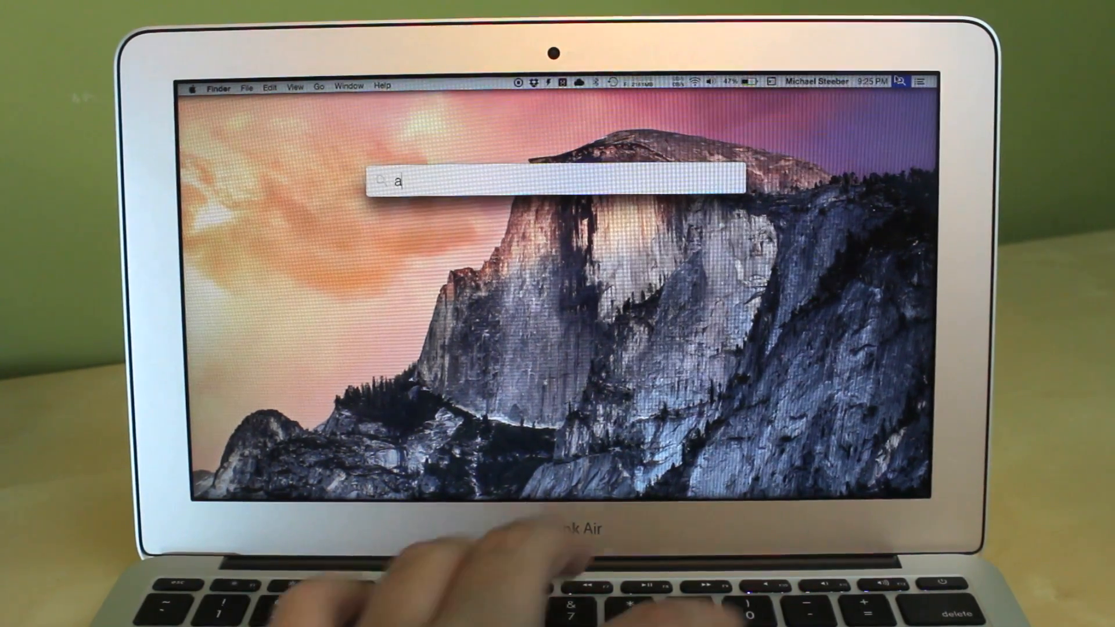
type("pplw")
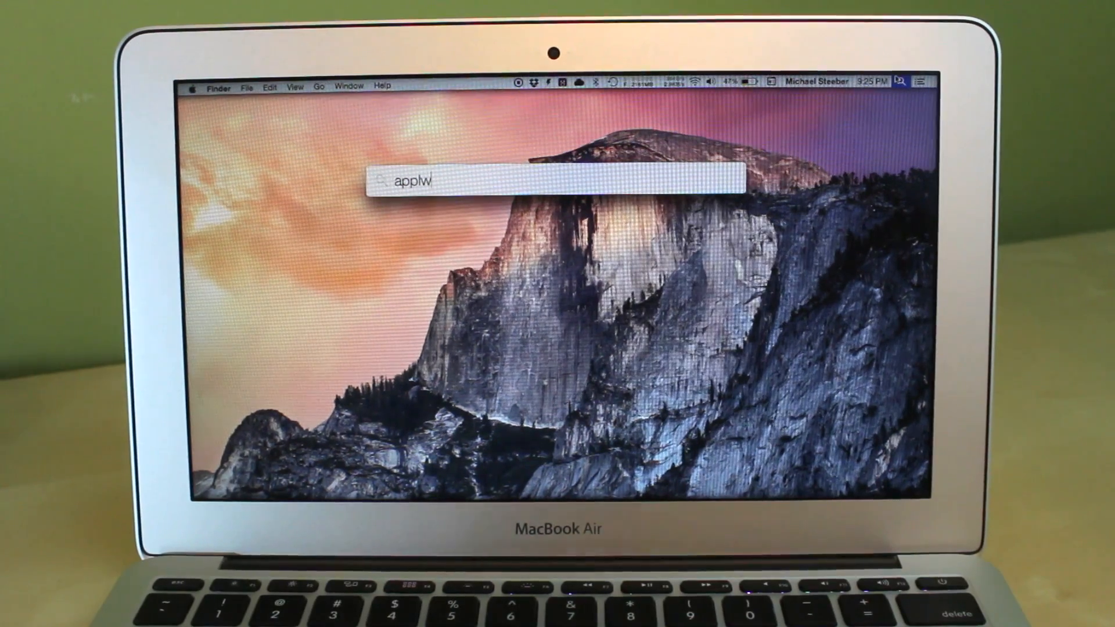
type("apple Configurator")
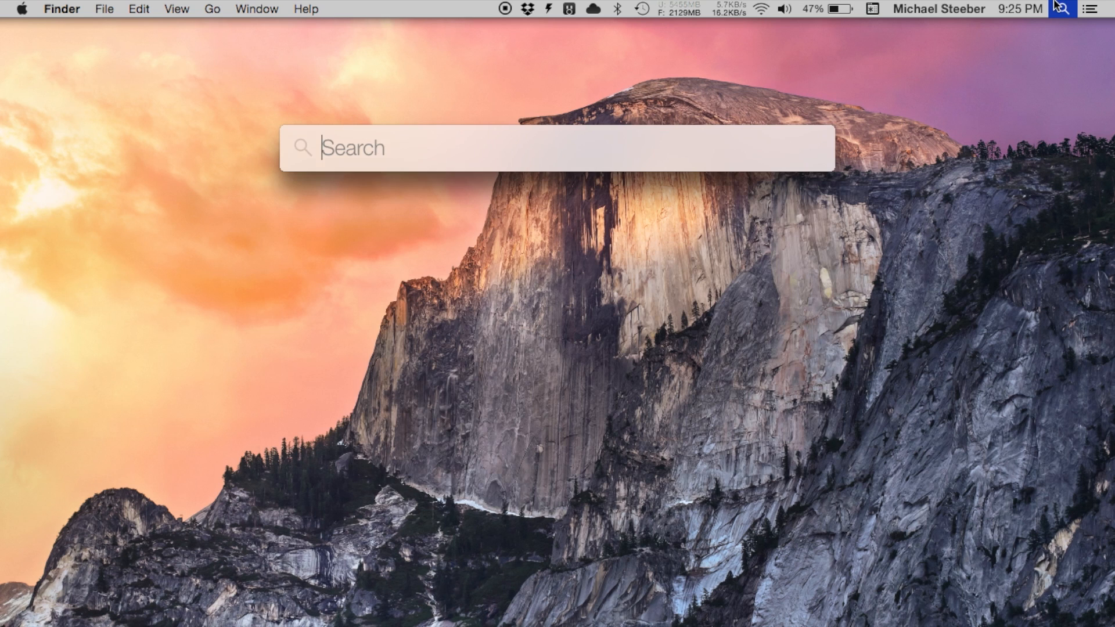
Search Spotlight for 'movies' and preview the Now Playing in Theaters listings.
type("movies")
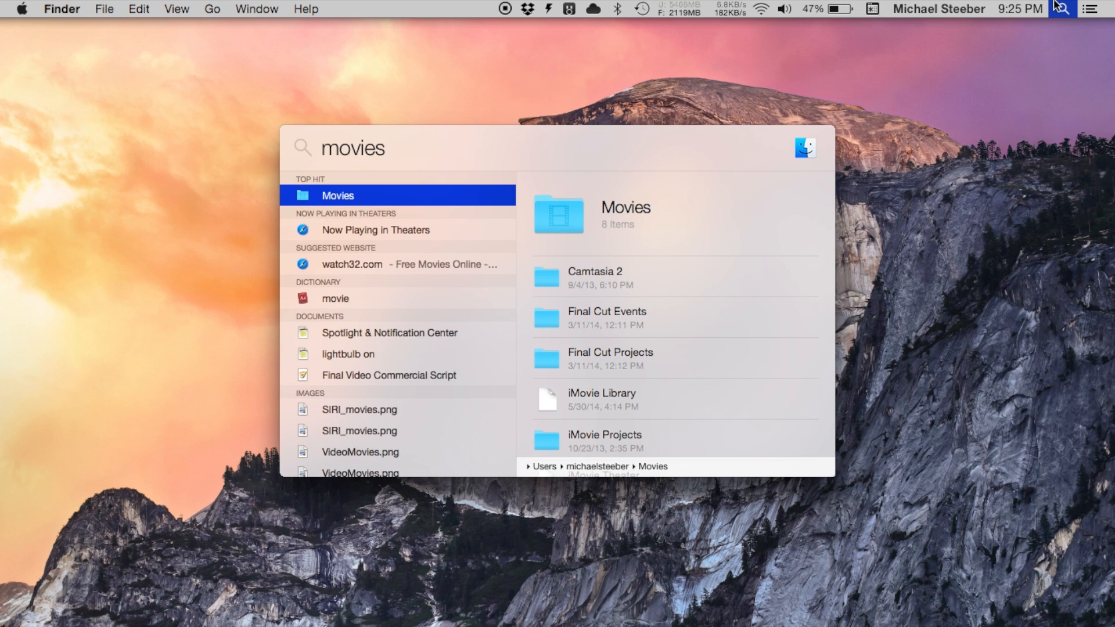
left_click(376, 230)
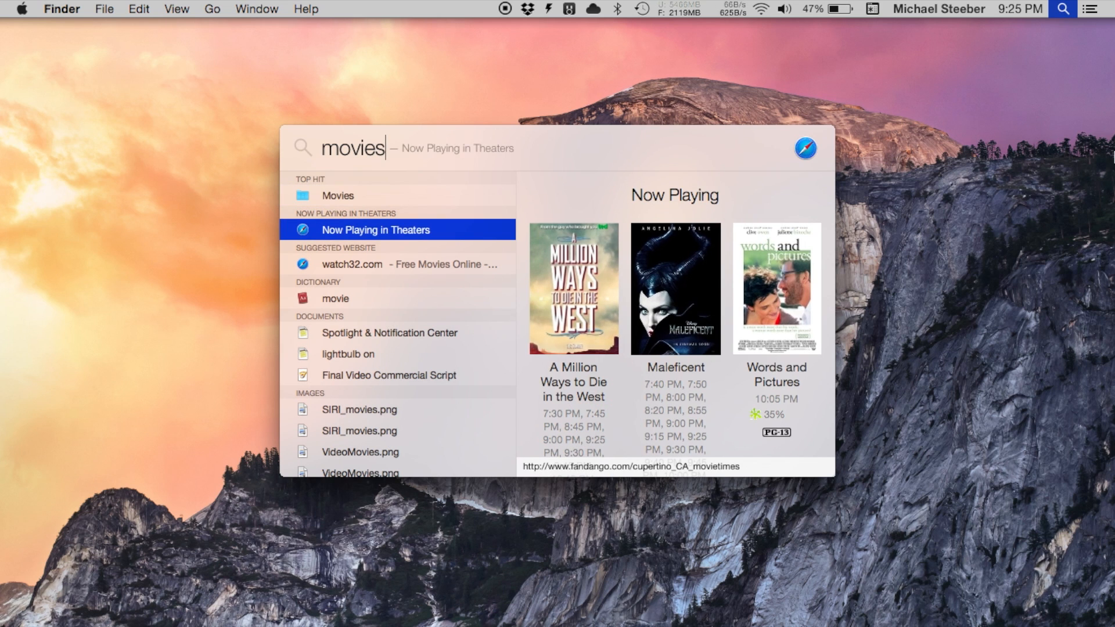
scroll("down", 3)
type("cupertino")
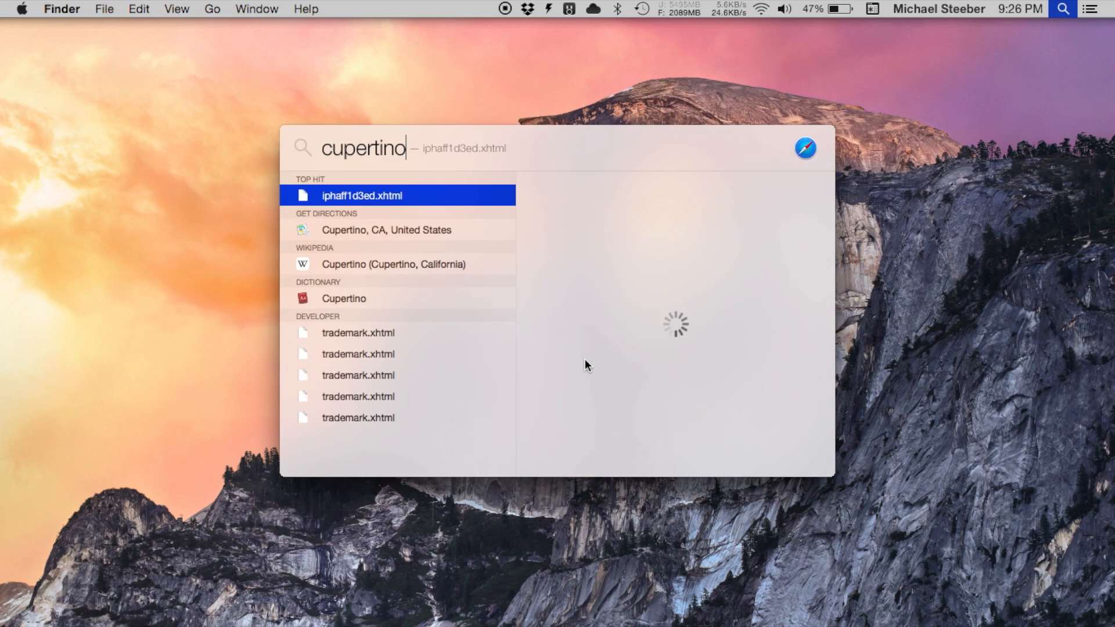
Preview the 'Cupertino, CA, United States' map result under Get Directions.
left_click(386, 229)
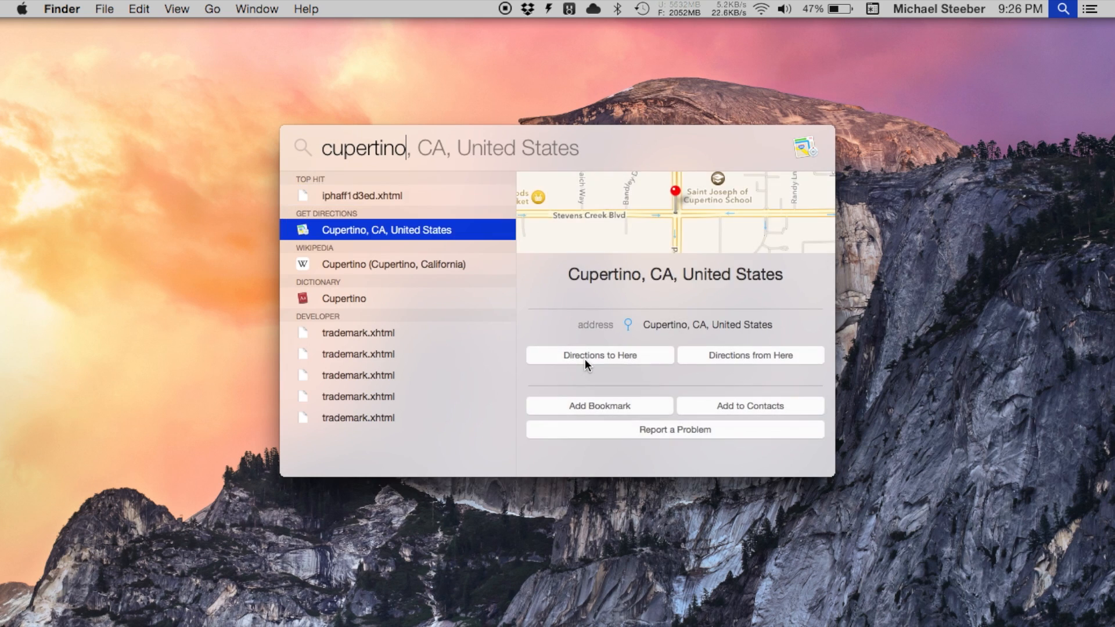
mouse_move(699, 357)
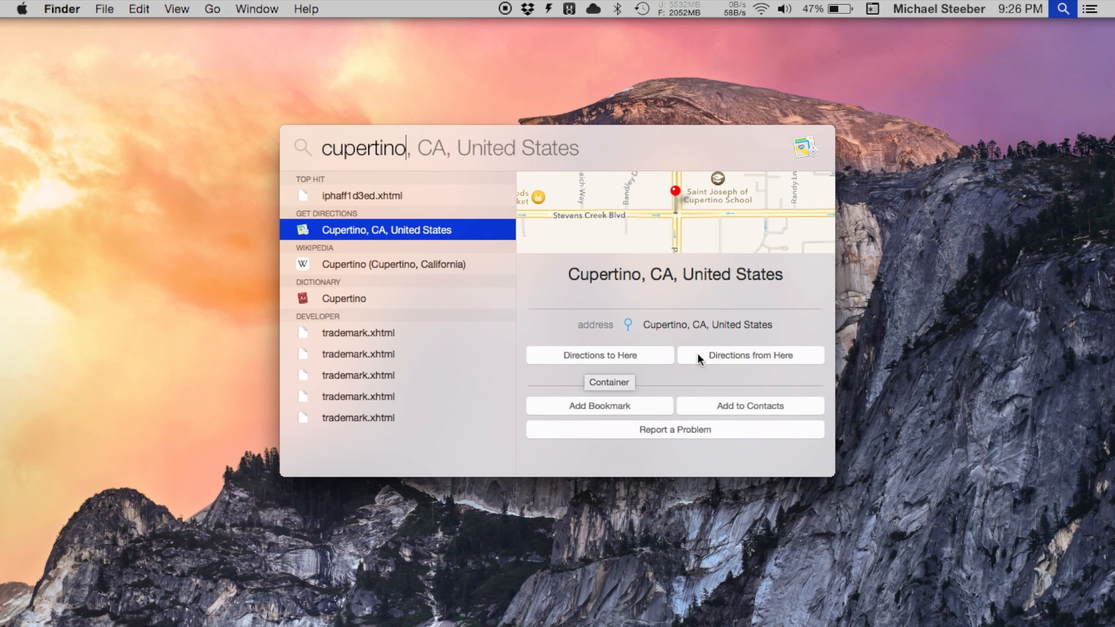
mouse_move(678, 239)
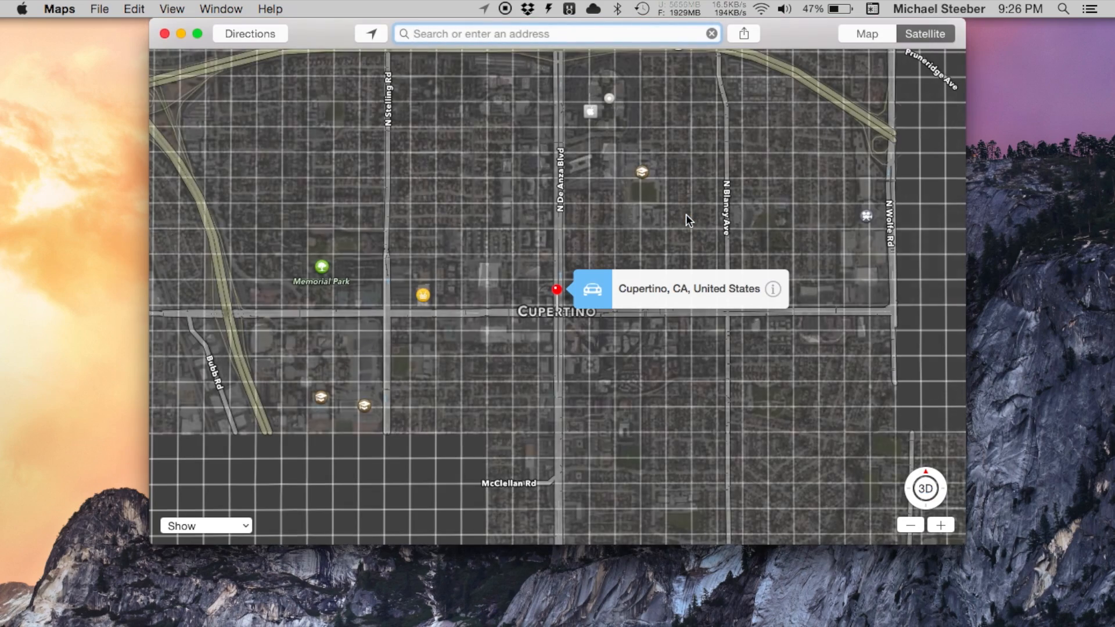
Type 'pages' into Spotlight to list matching applications.
type("pages")
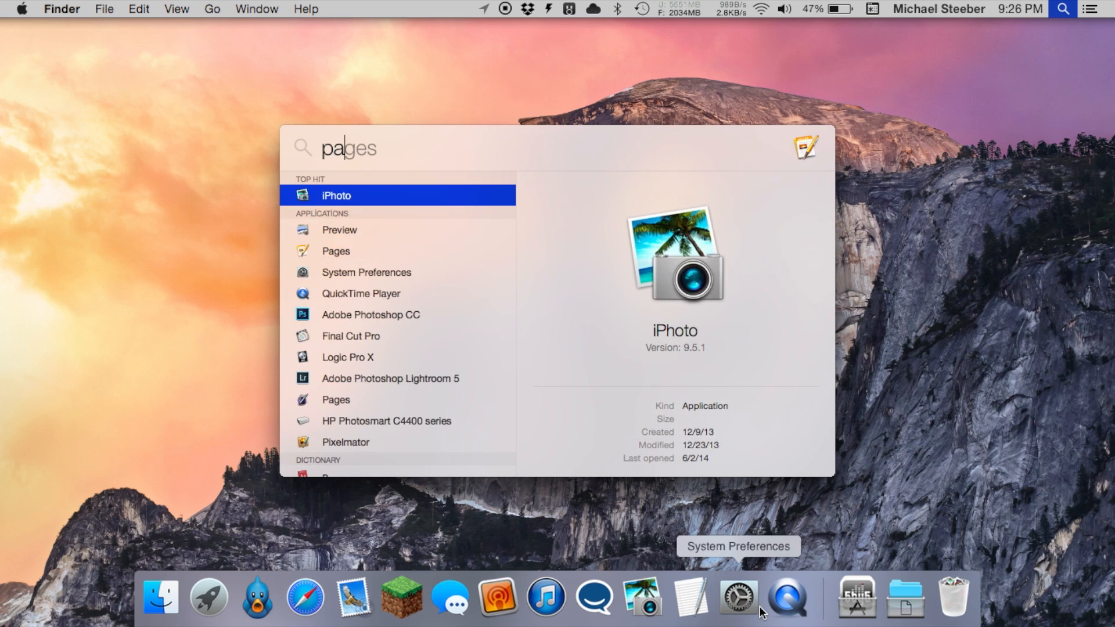